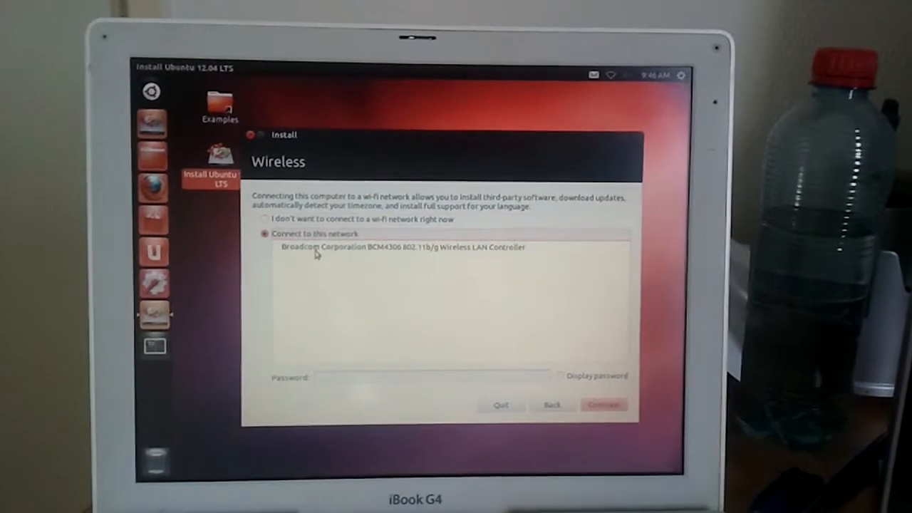
# Choose not to connect to a wi-fi network now and continue past the Wireless page
pyautogui.click(399, 248)
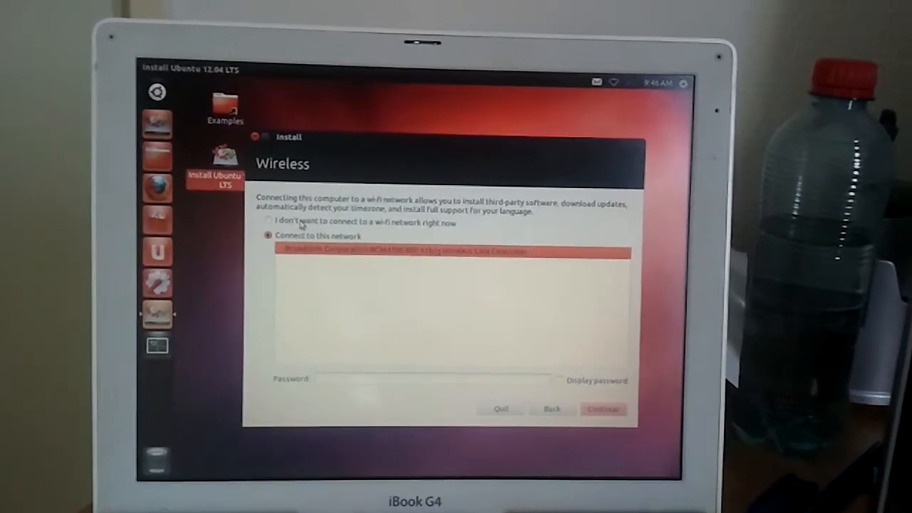
pyautogui.click(262, 226)
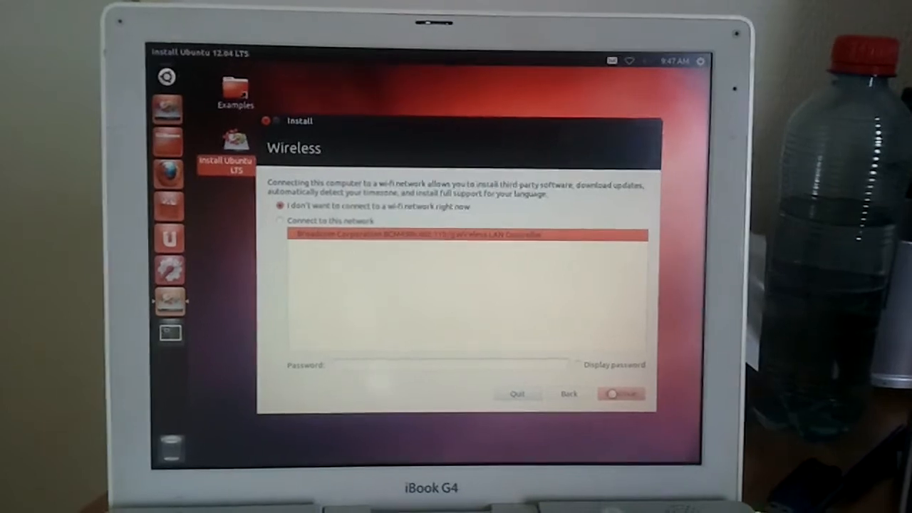
pyautogui.click(622, 393)
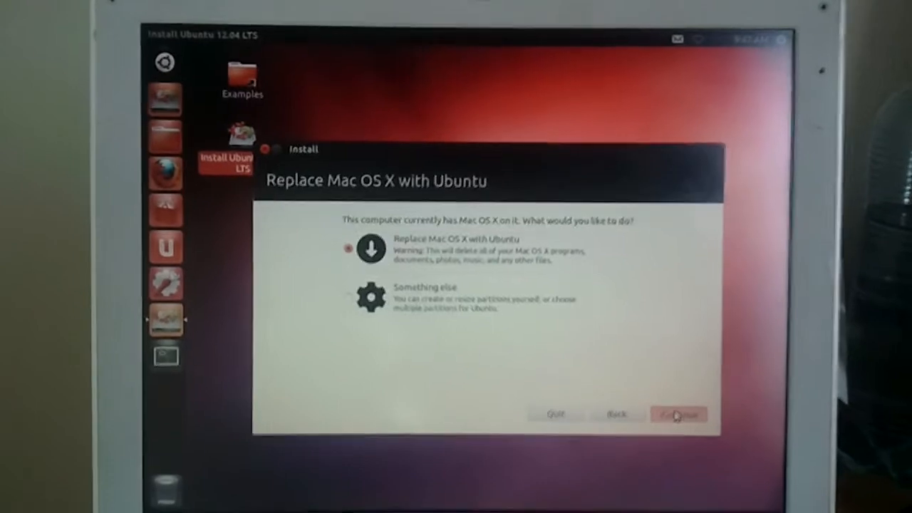
# Confirm replacing Mac OS X with Ubuntu on the whole 80.0 GB disk and start the install
pyautogui.click(678, 413)
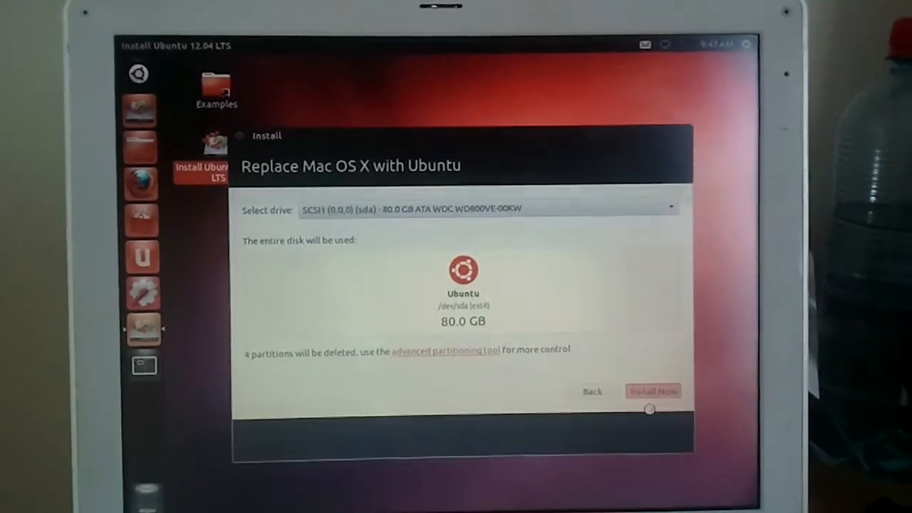
pyautogui.click(653, 390)
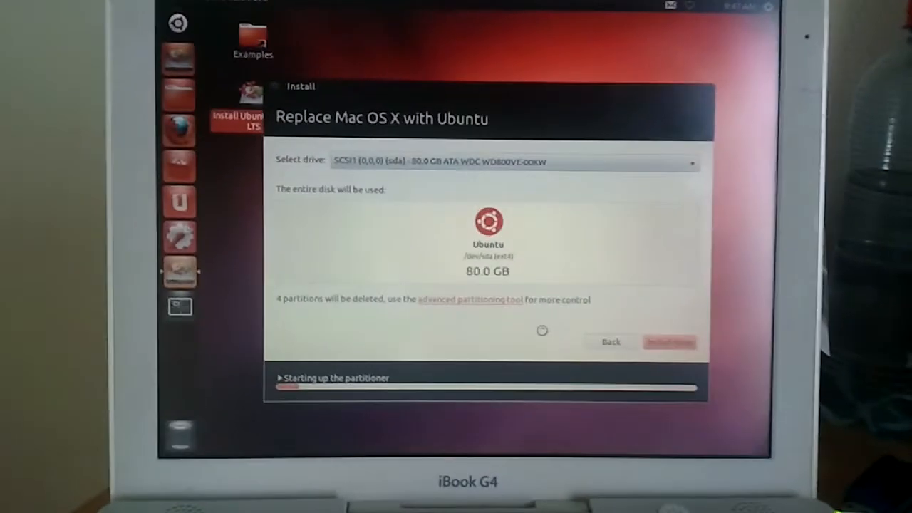
pyautogui.click(670, 342)
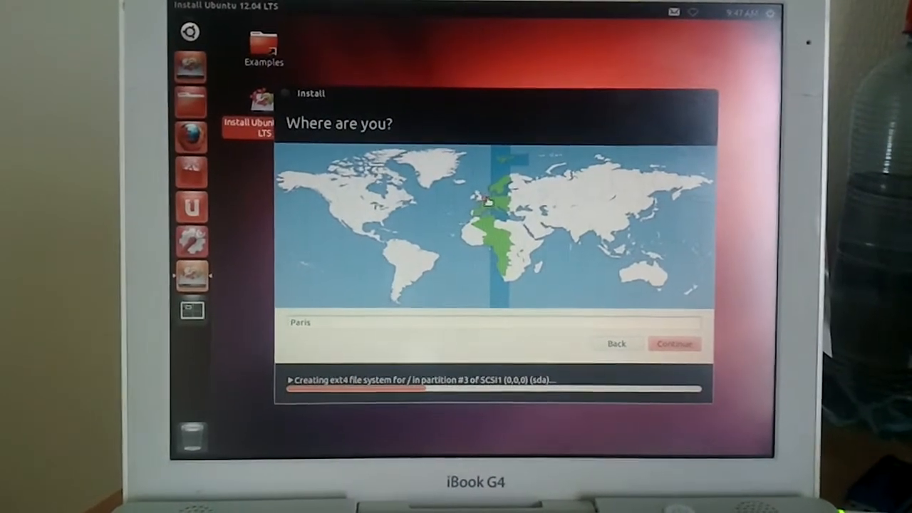
# Keep Paris as the location on "Where are you?" and continue to keyboard layout
pyautogui.click(500, 203)
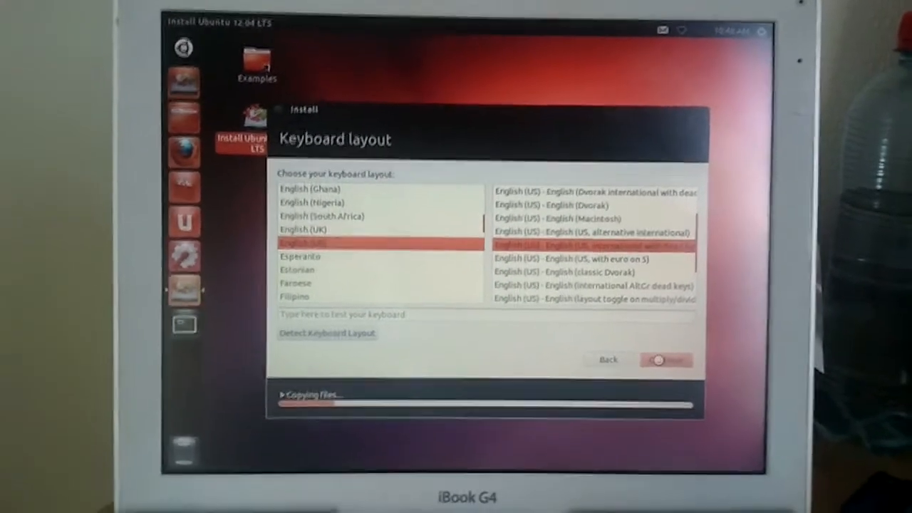
# Accept the keyboard layout and user details, reaching the welcome slideshow while files copy
pyautogui.click(668, 359)
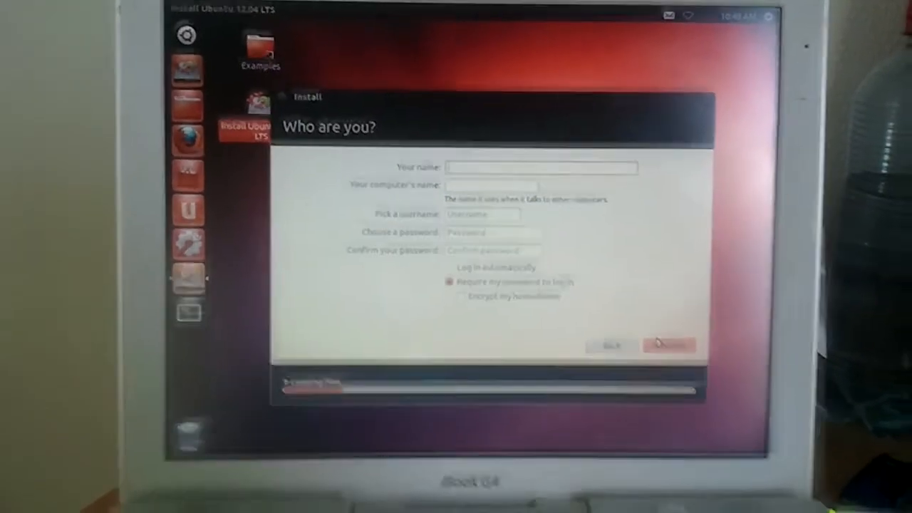
pyautogui.click(665, 342)
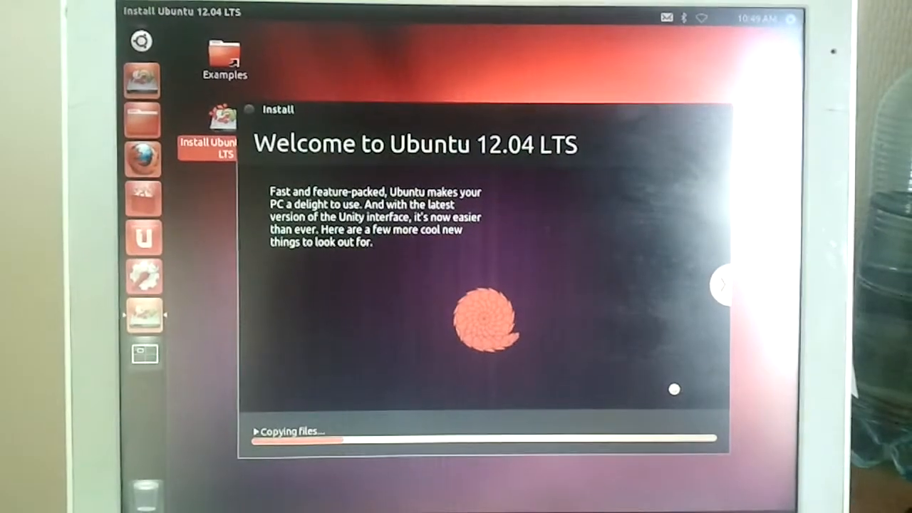